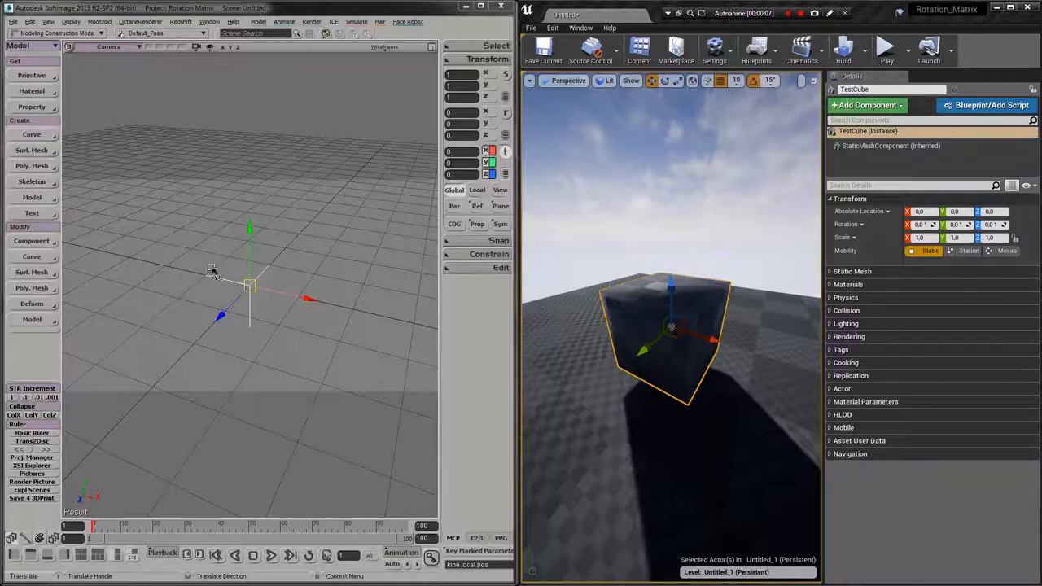
{"action": "mouse_move", "coordinate": [656, 311]}
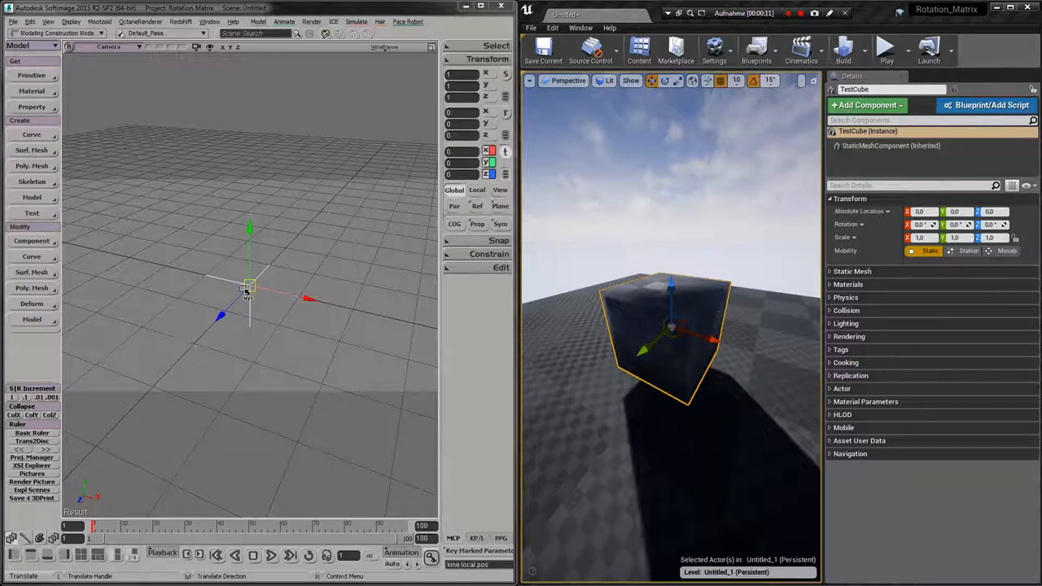
{"action": "mouse_move", "coordinate": [163, 267]}
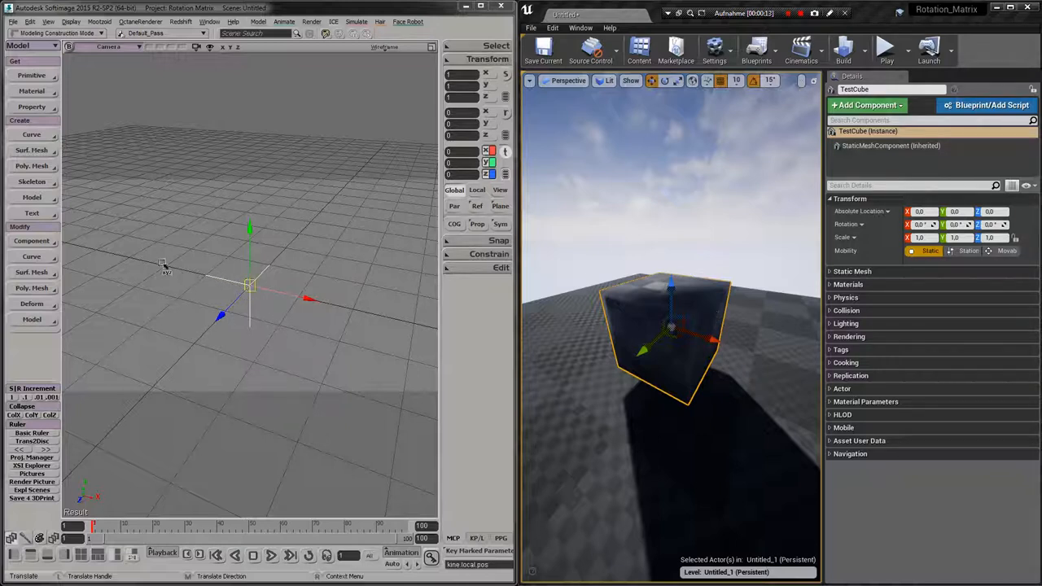
{"action": "mouse_move", "coordinate": [378, 337]}
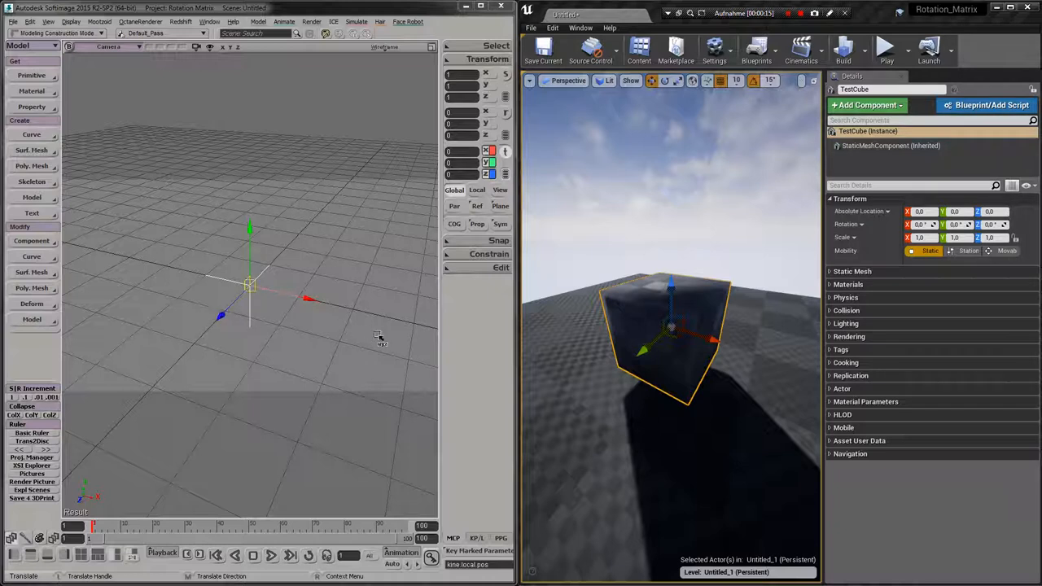
{"action": "mouse_move", "coordinate": [697, 306]}
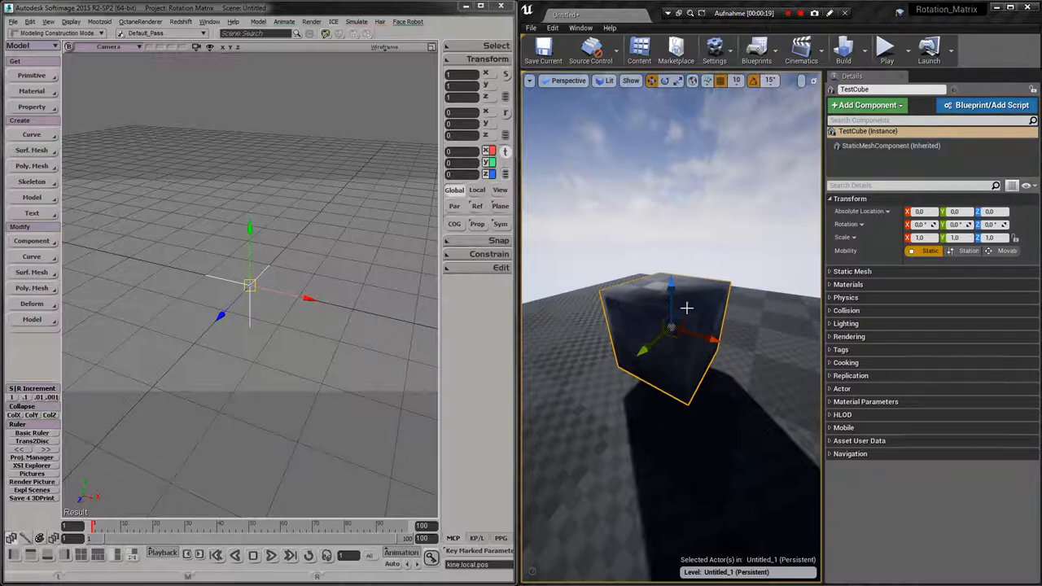
{"action": "mouse_move", "coordinate": [645, 308]}
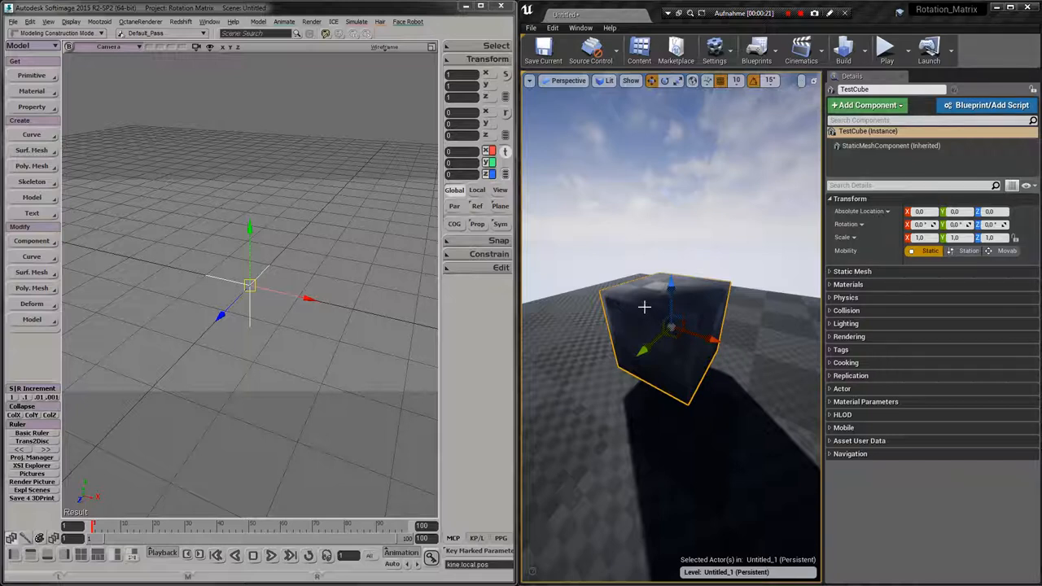
{"action": "mouse_move", "coordinate": [638, 302]}
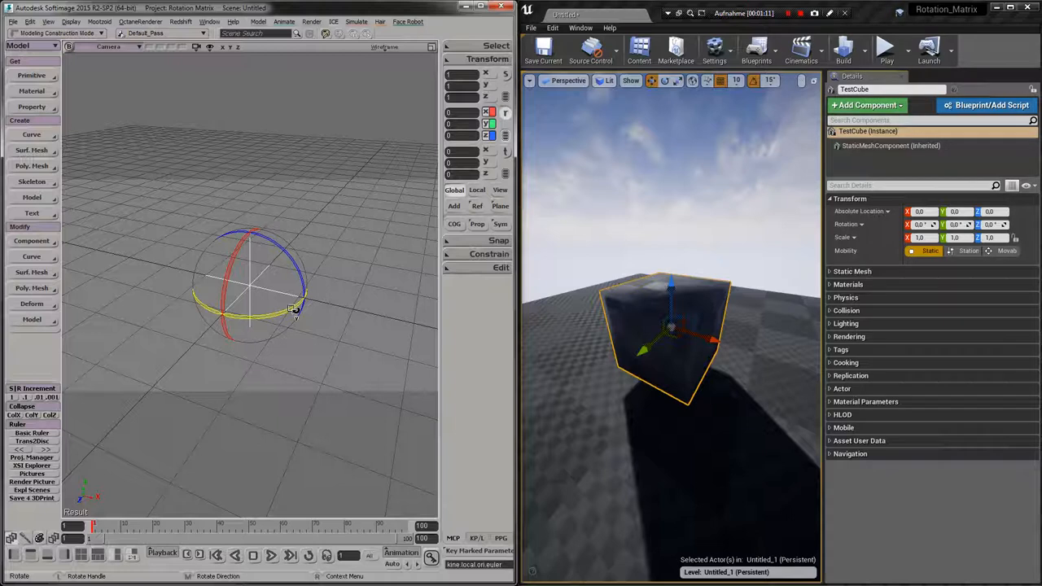
Step: Rotate the Softimage null via its manipulator to roughly -54.7, -30, 35.3 degrees
{"action": "left_click_drag", "start_coordinate": [293, 309], "coordinate": [257, 310]}
{"action": "type", "text": "45.000"}
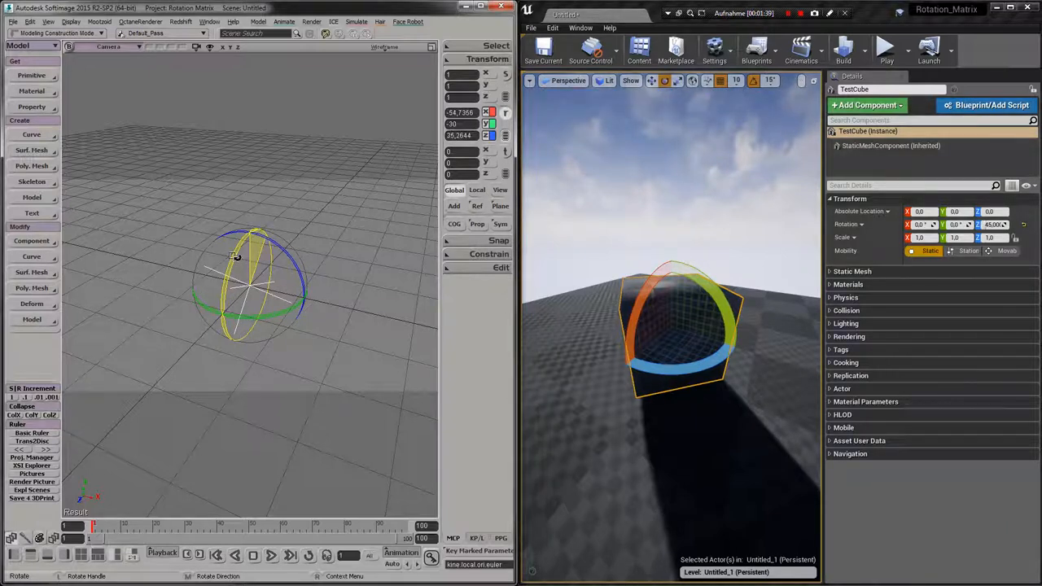
Step: Drag another rotation on the Softimage null while Unreal's TestCube holds 45 degrees Z
{"action": "left_click_drag", "start_coordinate": [236, 257], "coordinate": [256, 232]}
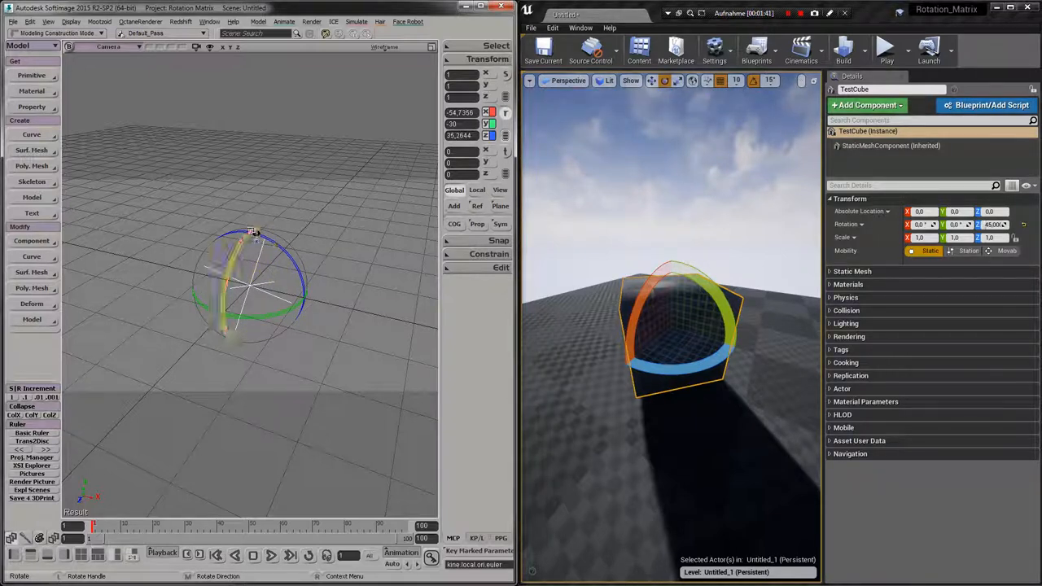